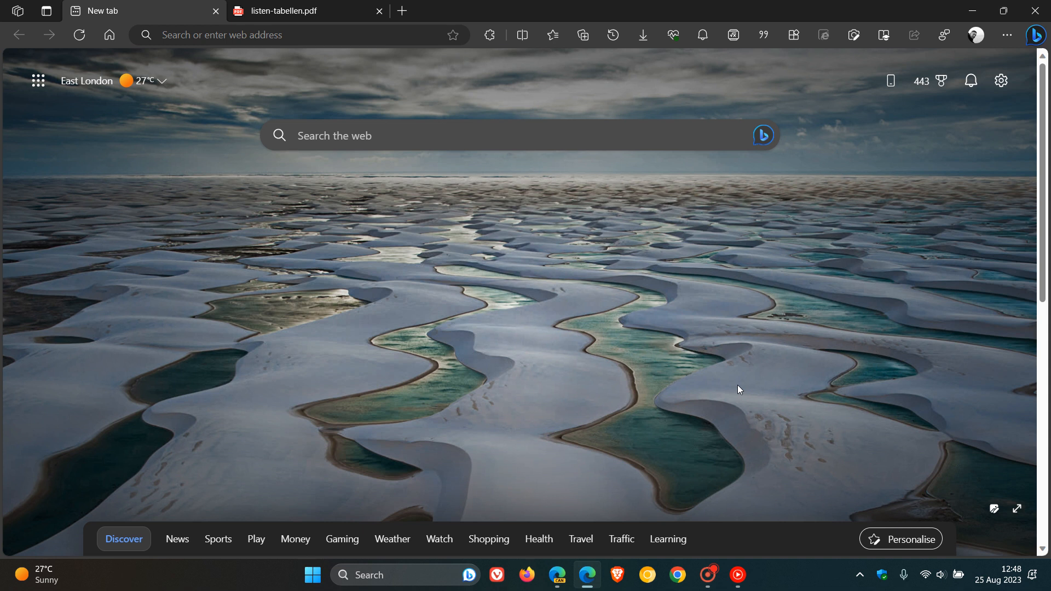
{"action": "mouse_move", "coordinate": [579, 381]}
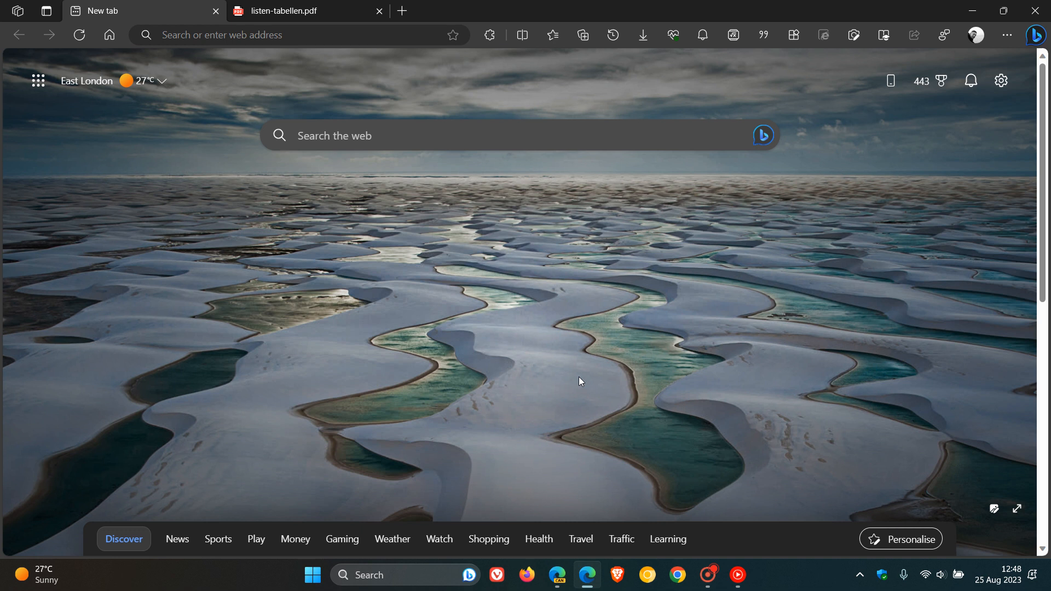
{"action": "mouse_move", "coordinate": [371, 138]}
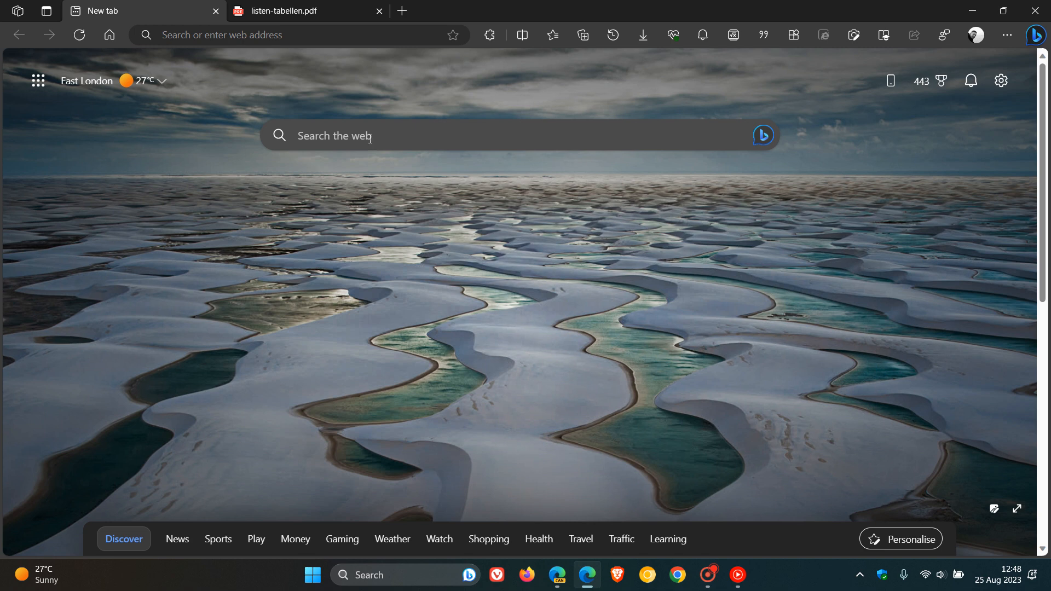
Step: Select 'Deutsch' in listen-tabellen.pdf and open More actions, where Translate selection is greyed out
{"action": "left_click", "coordinate": [304, 10]}
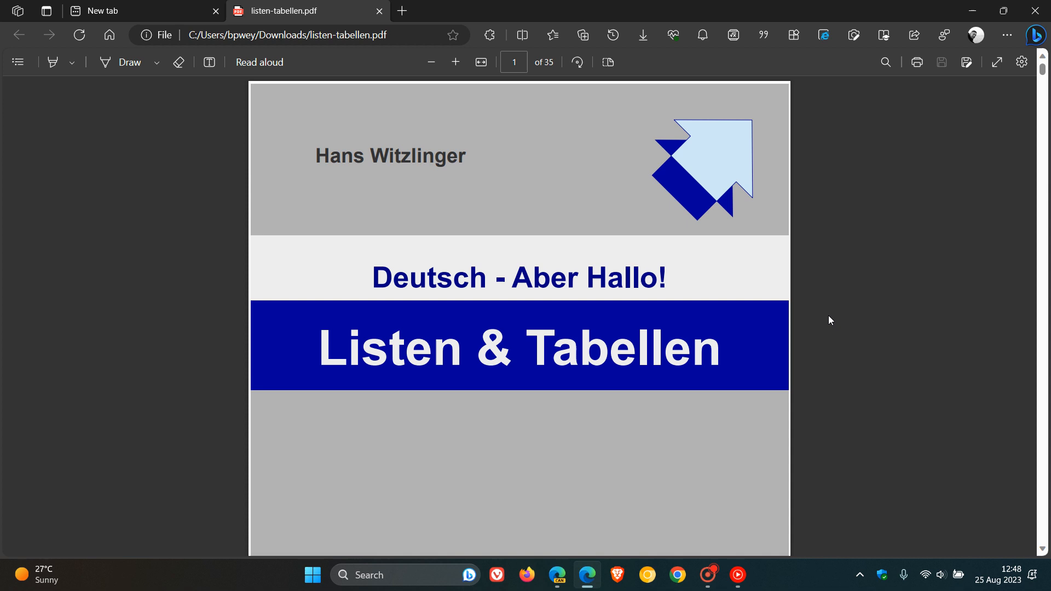
{"action": "mouse_move", "coordinate": [370, 289]}
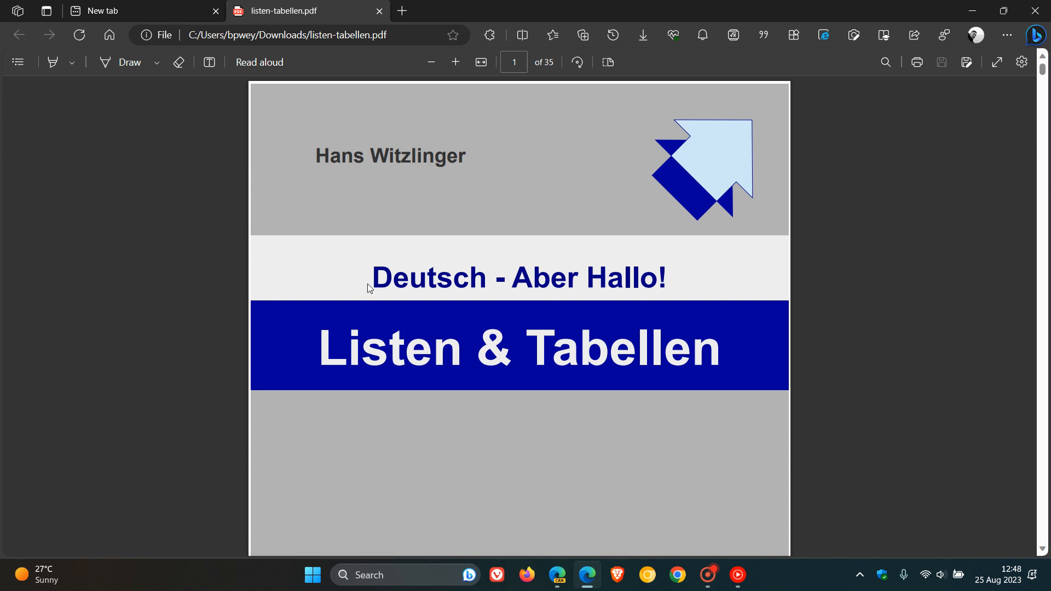
{"action": "double_click", "coordinate": [429, 278]}
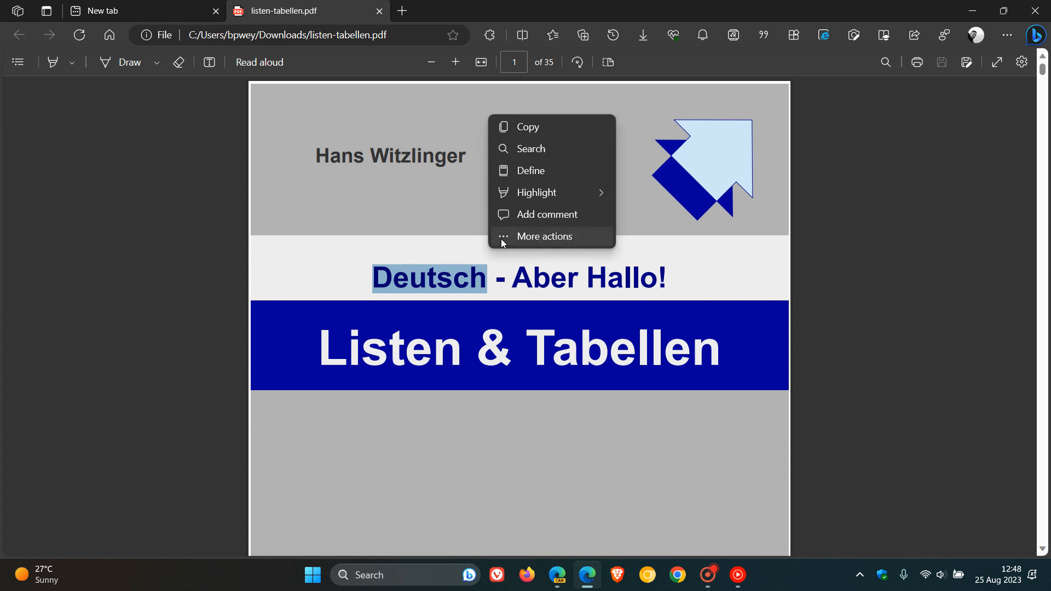
{"action": "left_click", "coordinate": [544, 236]}
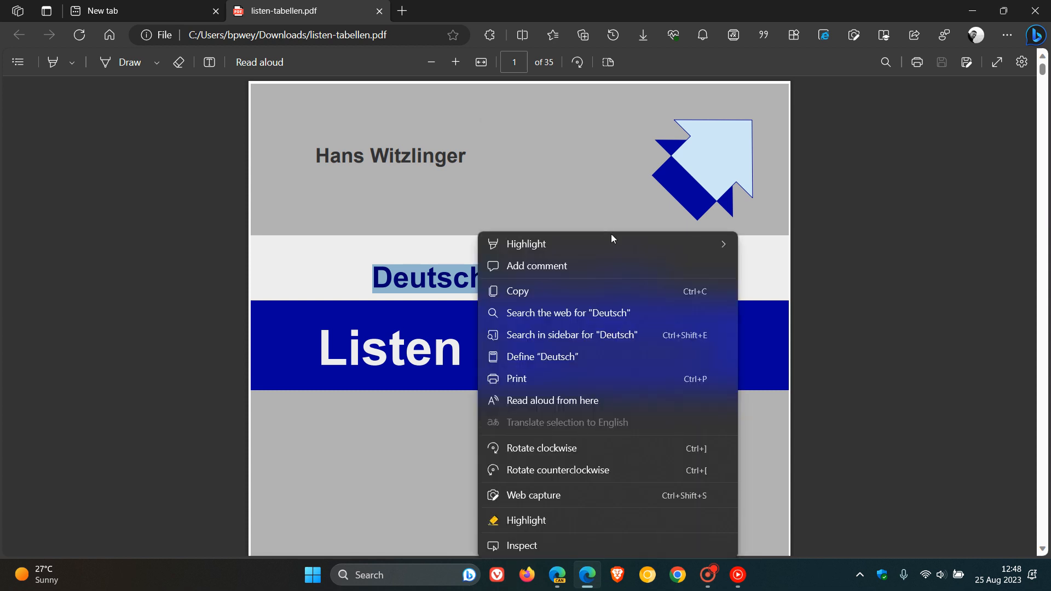
{"action": "mouse_move", "coordinate": [611, 427]}
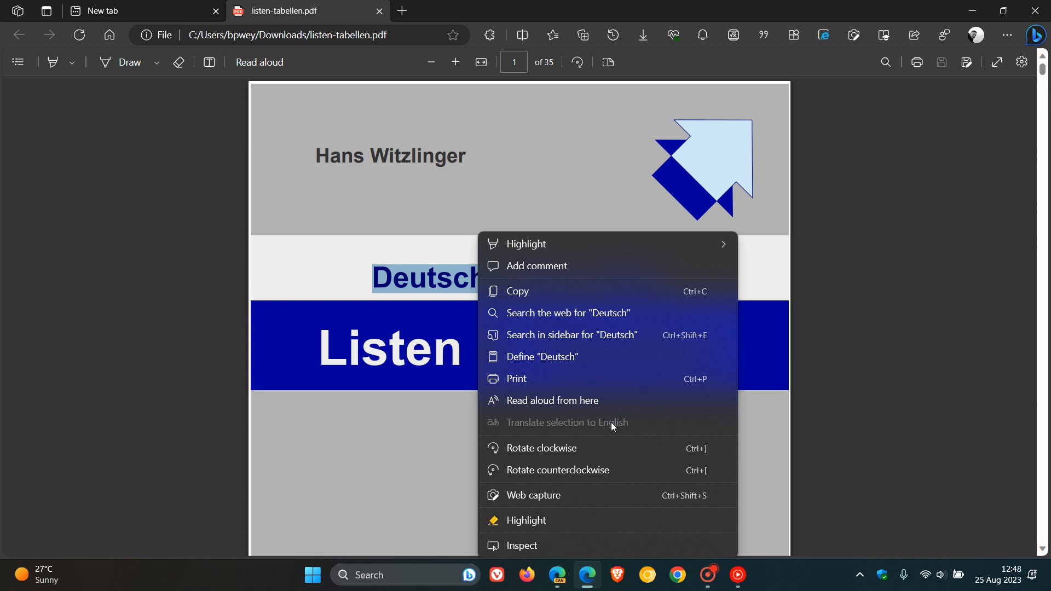
{"action": "left_click", "coordinate": [657, 428]}
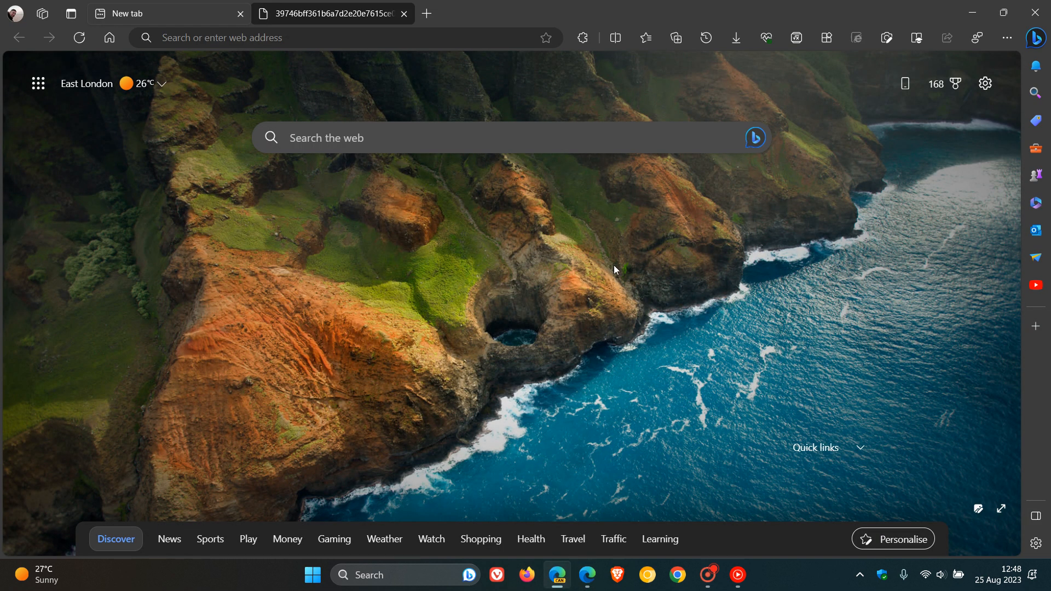
{"action": "mouse_move", "coordinate": [602, 318]}
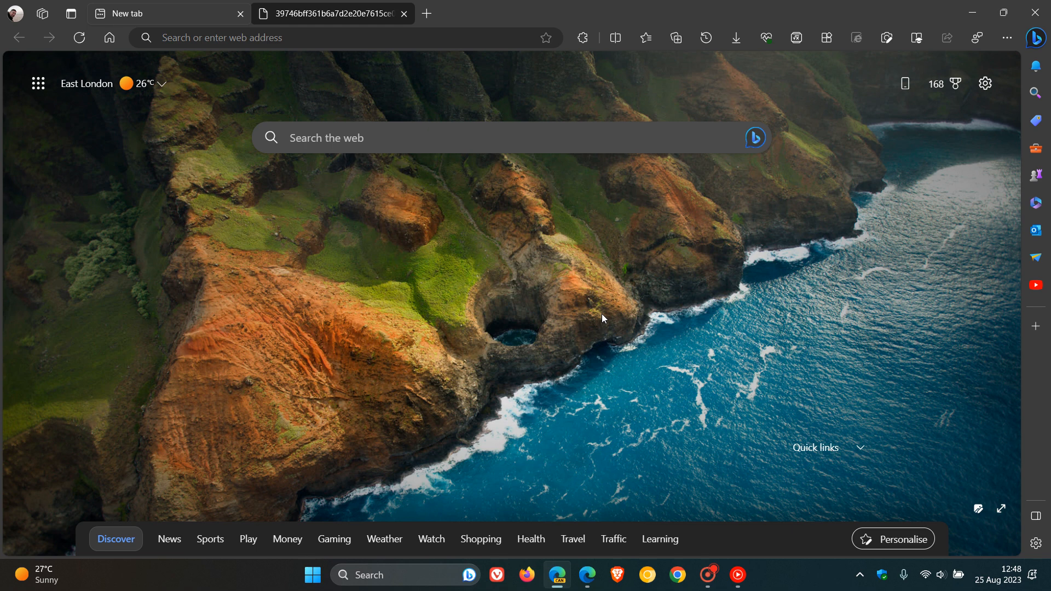
{"action": "mouse_move", "coordinate": [399, 157]}
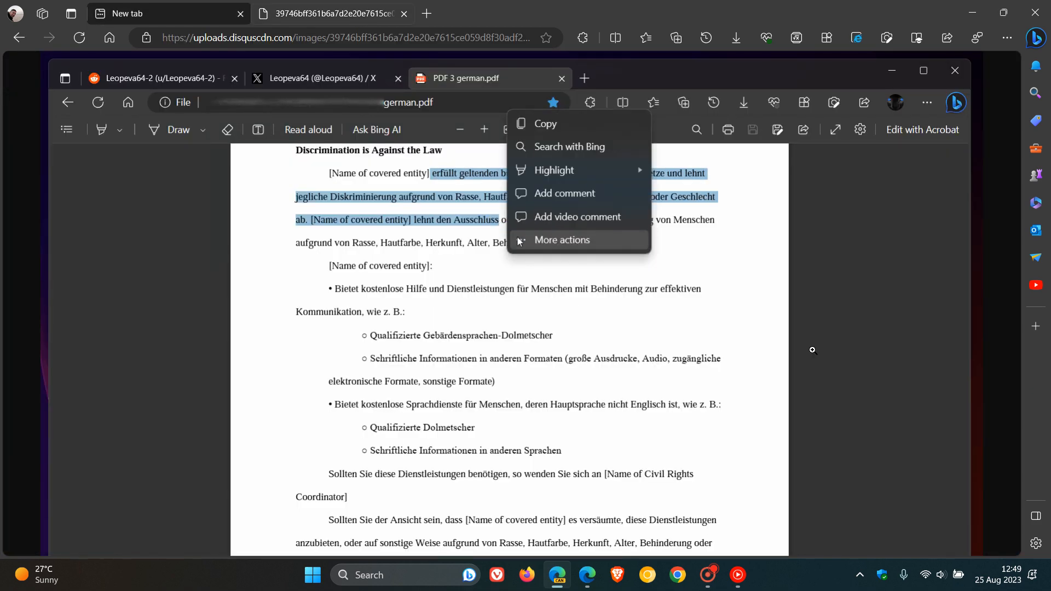
Step: Reselect the opening German sentences and show More actions with Translate selection enabled
{"action": "left_click", "coordinate": [561, 239]}
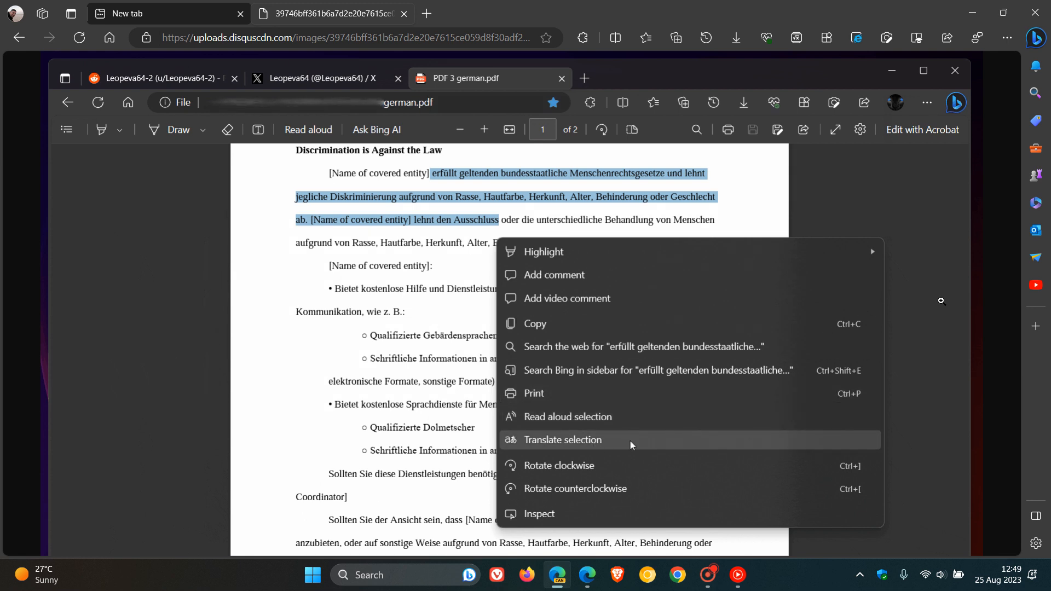
{"action": "mouse_move", "coordinate": [640, 444]}
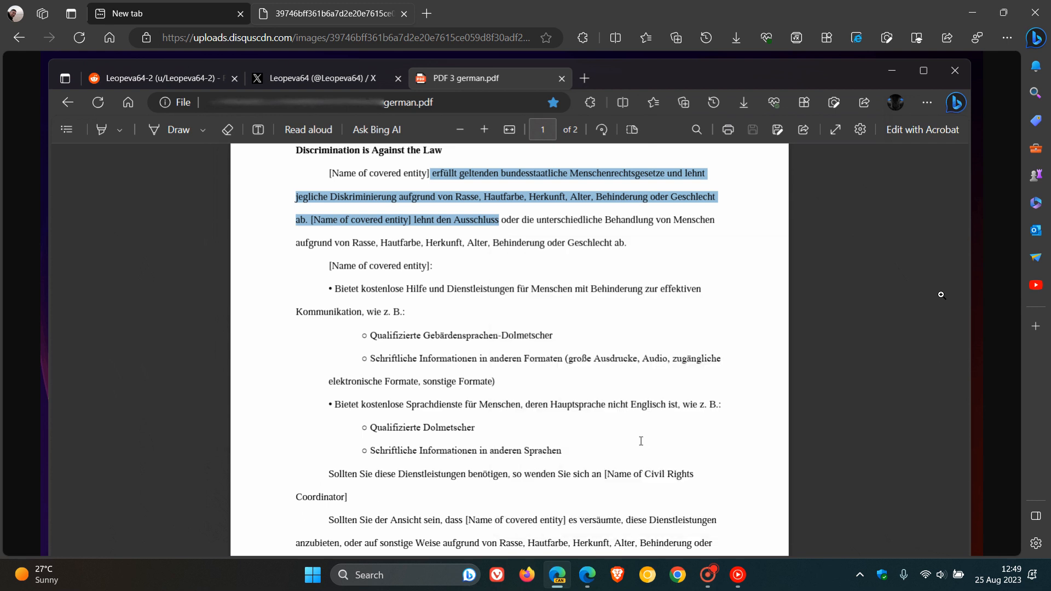
{"action": "mouse_move", "coordinate": [641, 445]}
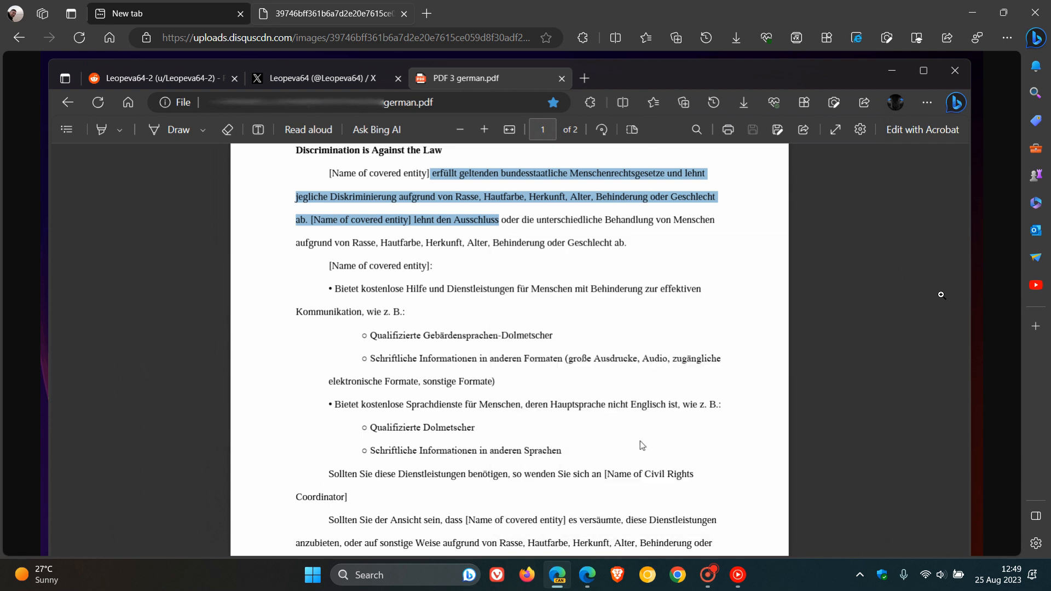
{"action": "left_click", "coordinate": [640, 446]}
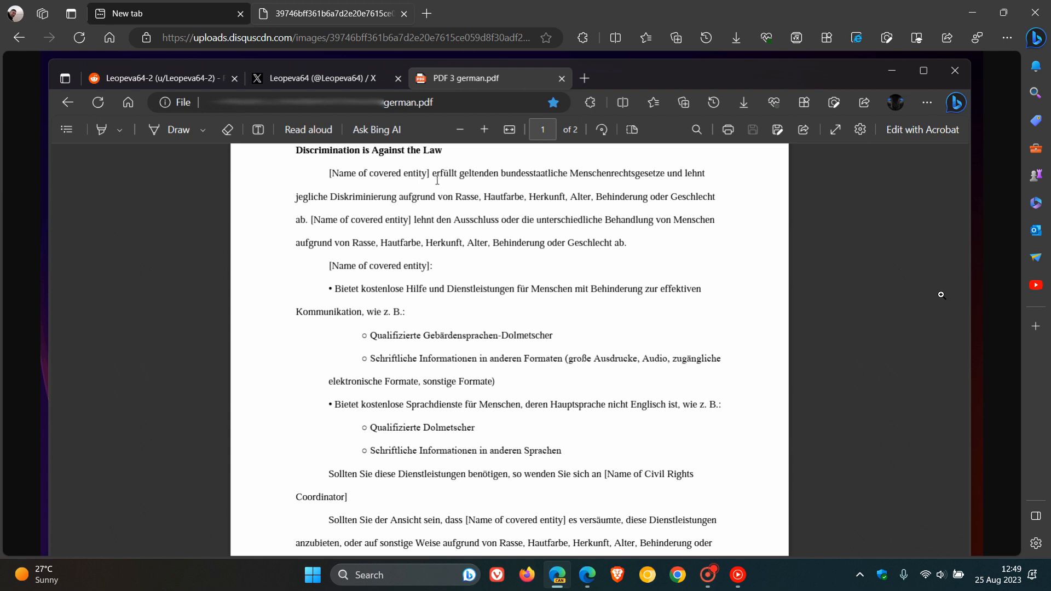
{"action": "left_click_drag", "start_coordinate": [430, 173], "coordinate": [499, 220]}
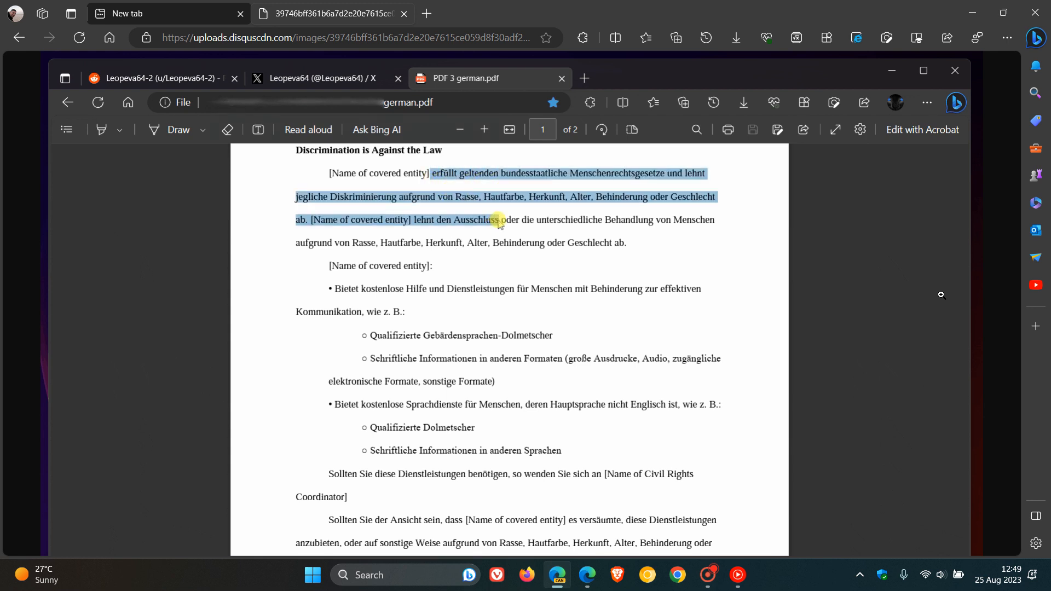
{"action": "right_click", "coordinate": [496, 221]}
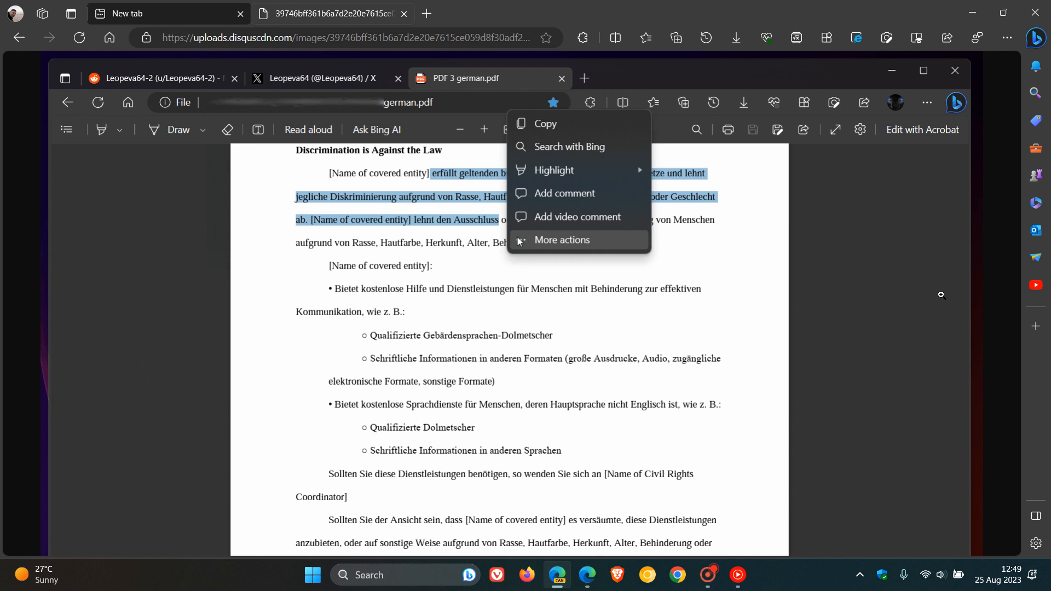
{"action": "left_click", "coordinate": [561, 240]}
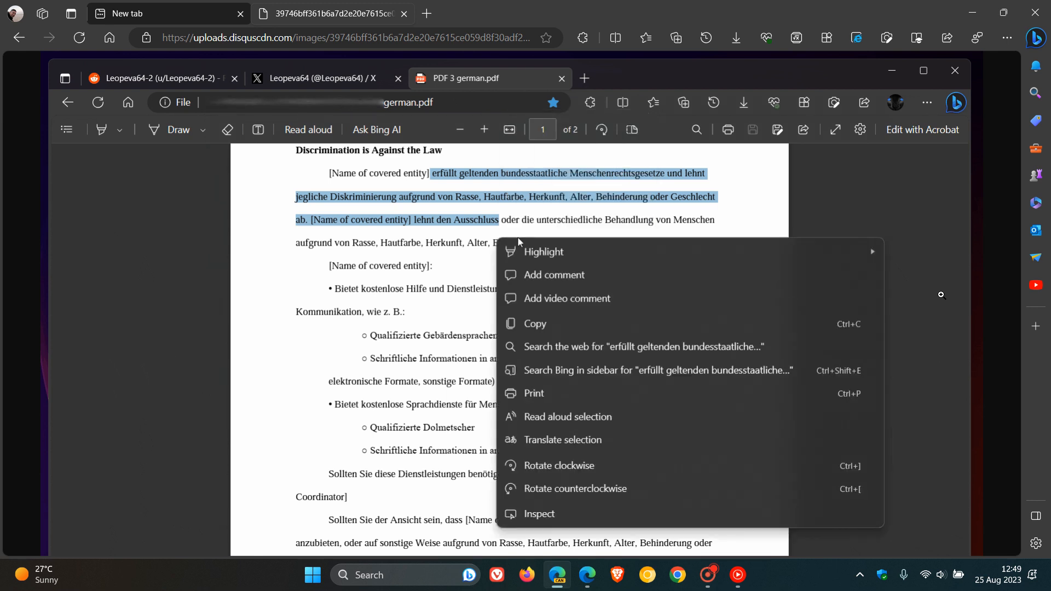
{"action": "mouse_move", "coordinate": [630, 439]}
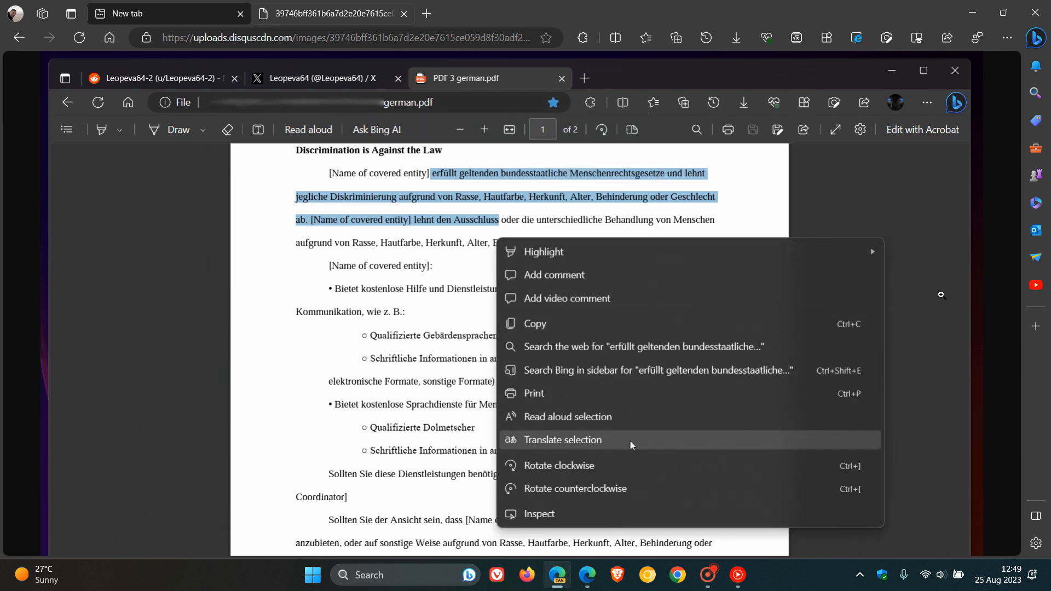
{"action": "mouse_move", "coordinate": [639, 445]}
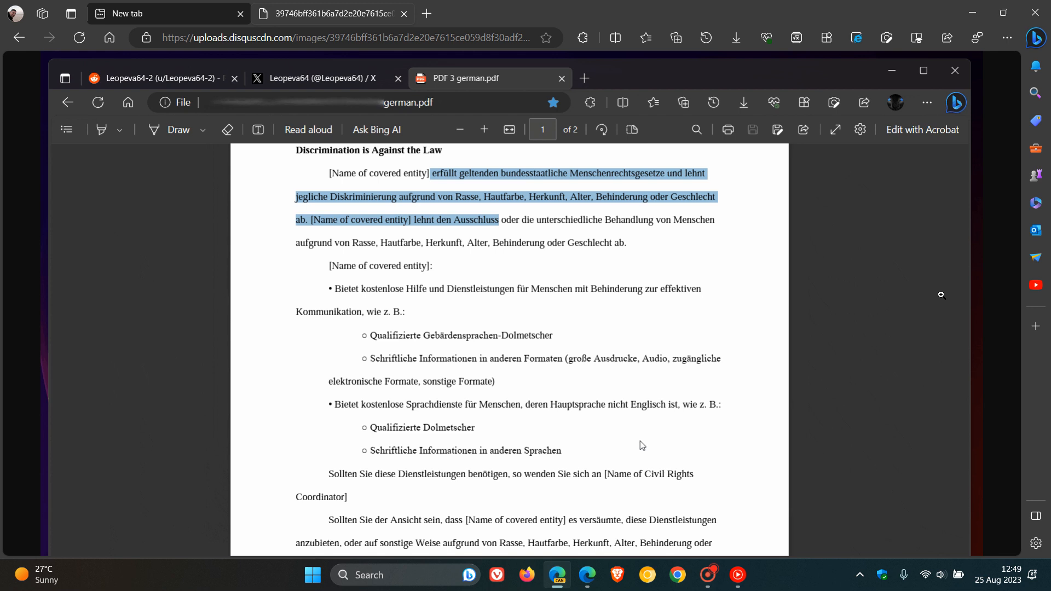
{"action": "left_click", "coordinate": [455, 254]}
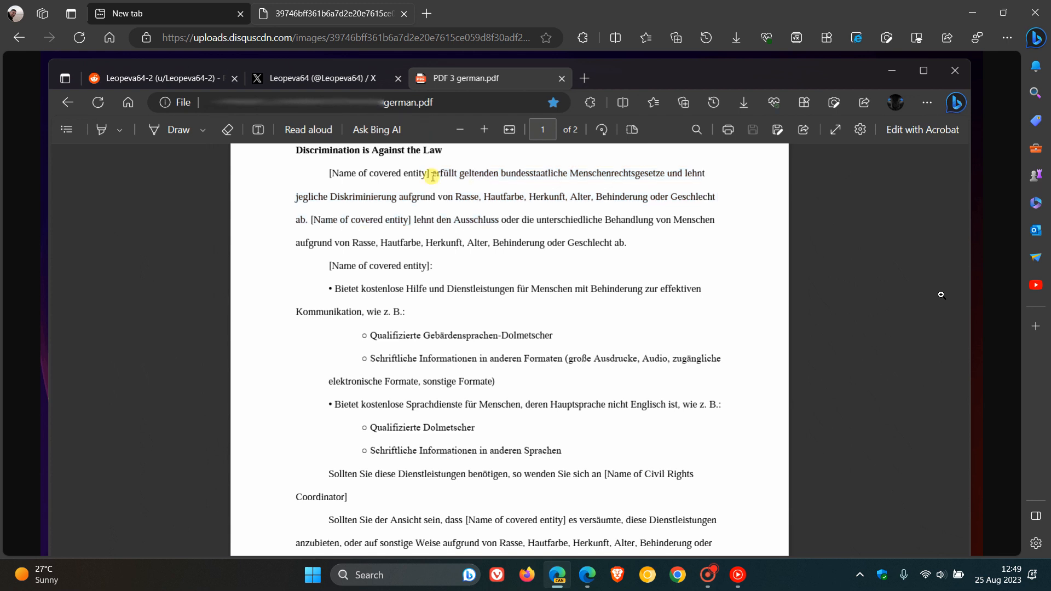
{"action": "left_click_drag", "start_coordinate": [432, 173], "coordinate": [499, 219]}
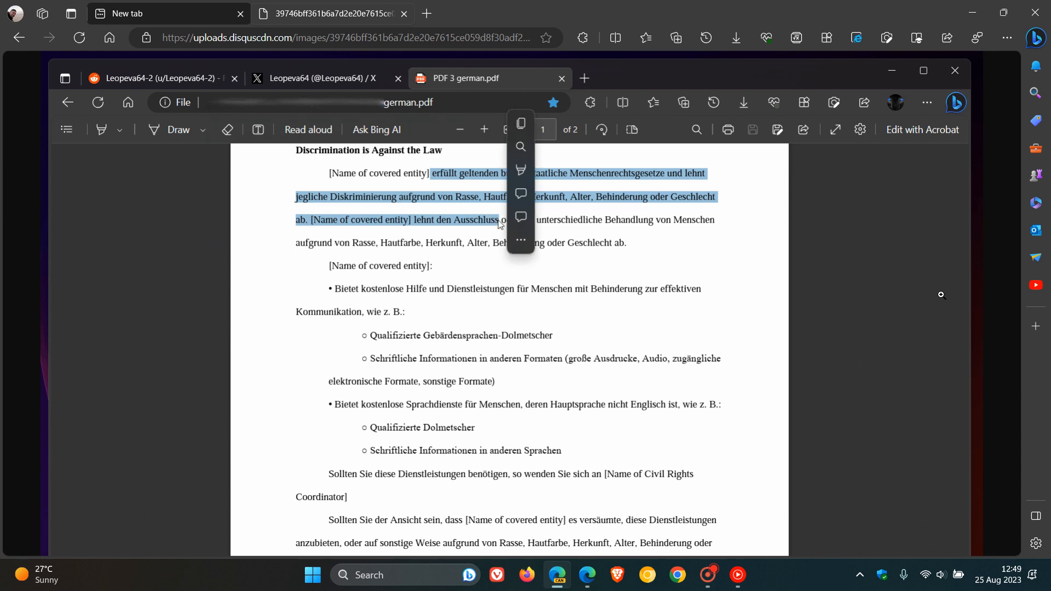
{"action": "left_click", "coordinate": [521, 241]}
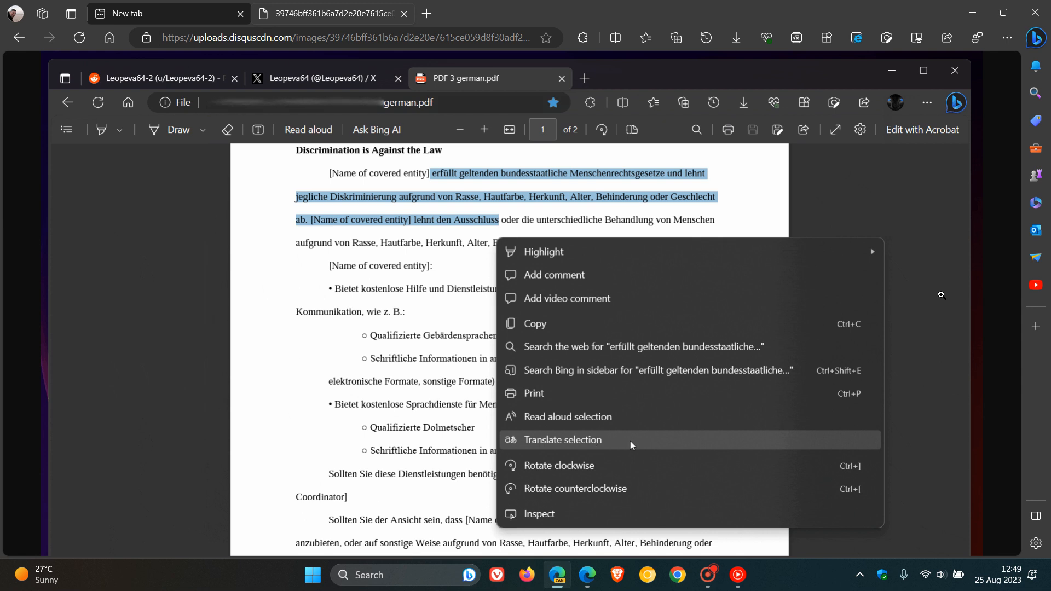
{"action": "mouse_move", "coordinate": [640, 446]}
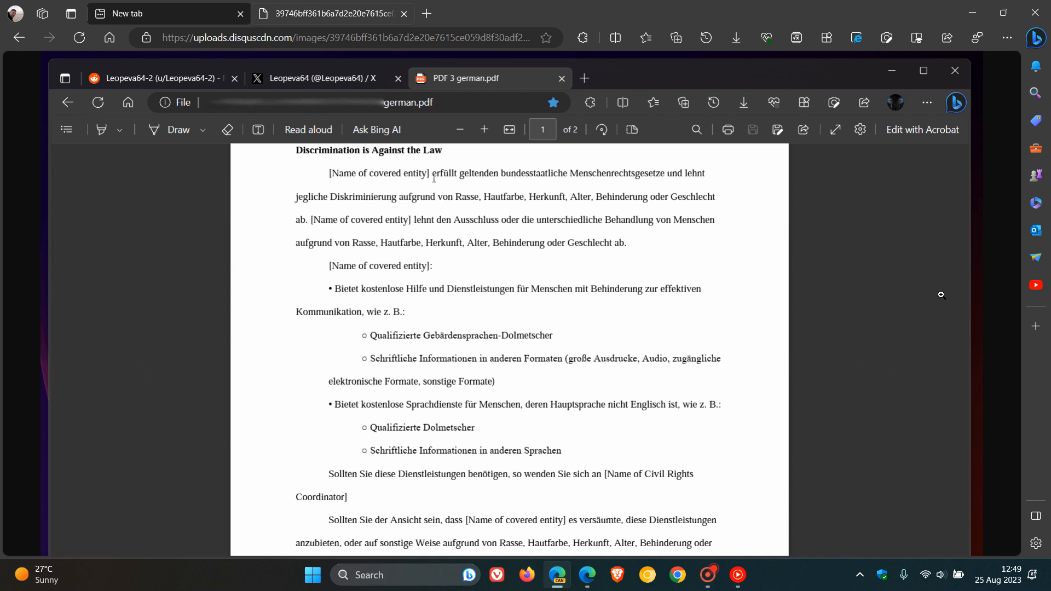
{"action": "left_click_drag", "start_coordinate": [433, 173], "coordinate": [497, 219]}
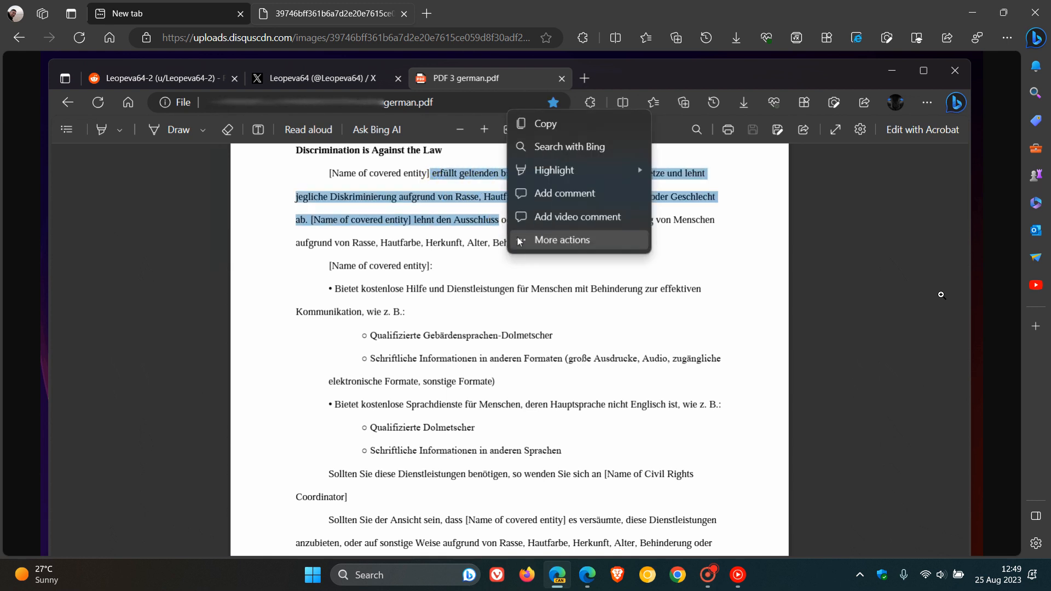
{"action": "left_click", "coordinate": [562, 240]}
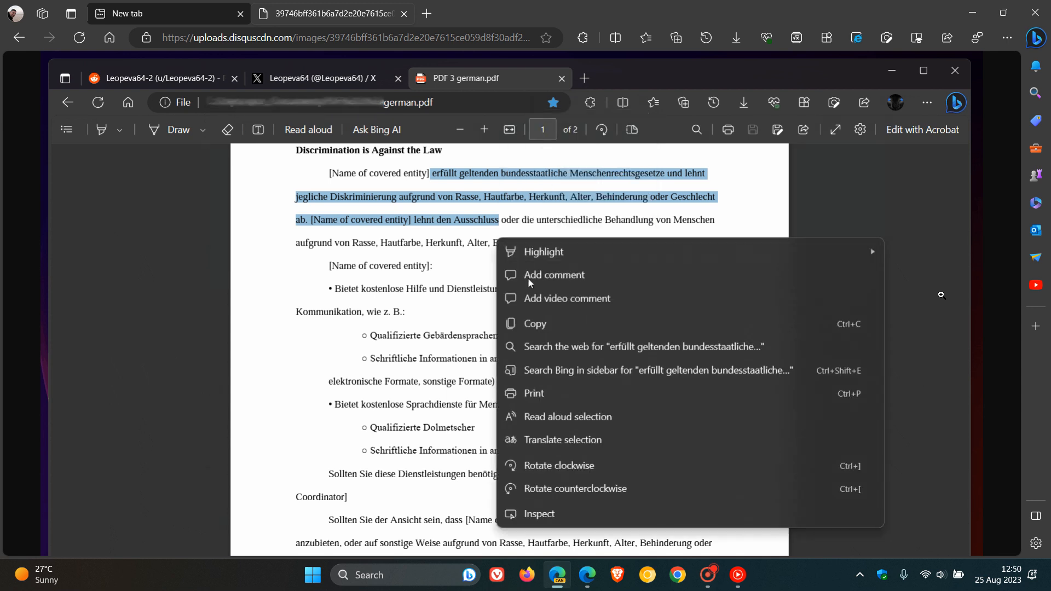
{"action": "mouse_move", "coordinate": [628, 440]}
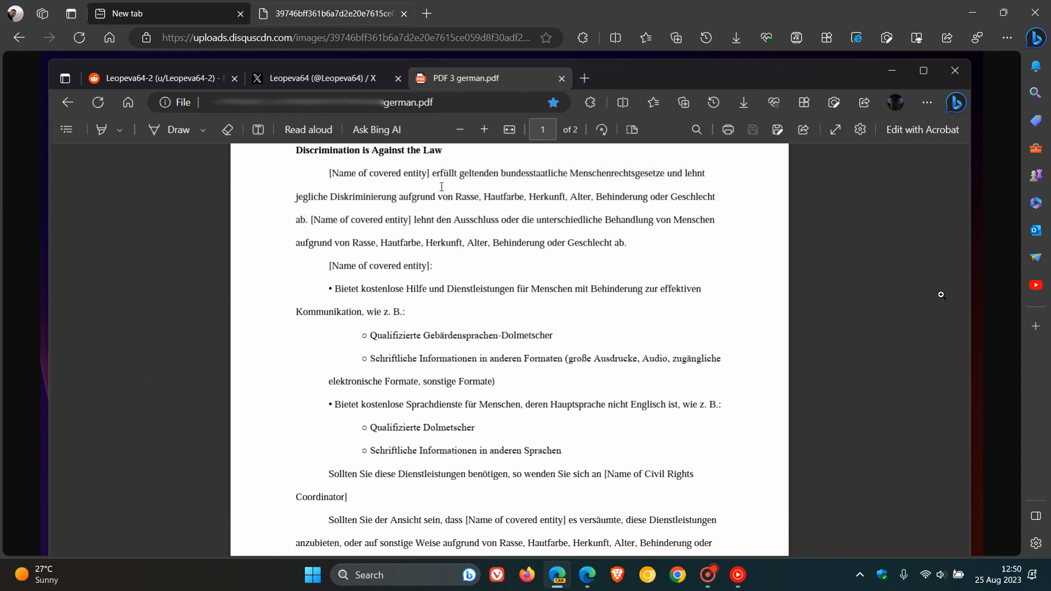
{"action": "left_click_drag", "start_coordinate": [432, 173], "coordinate": [499, 220]}
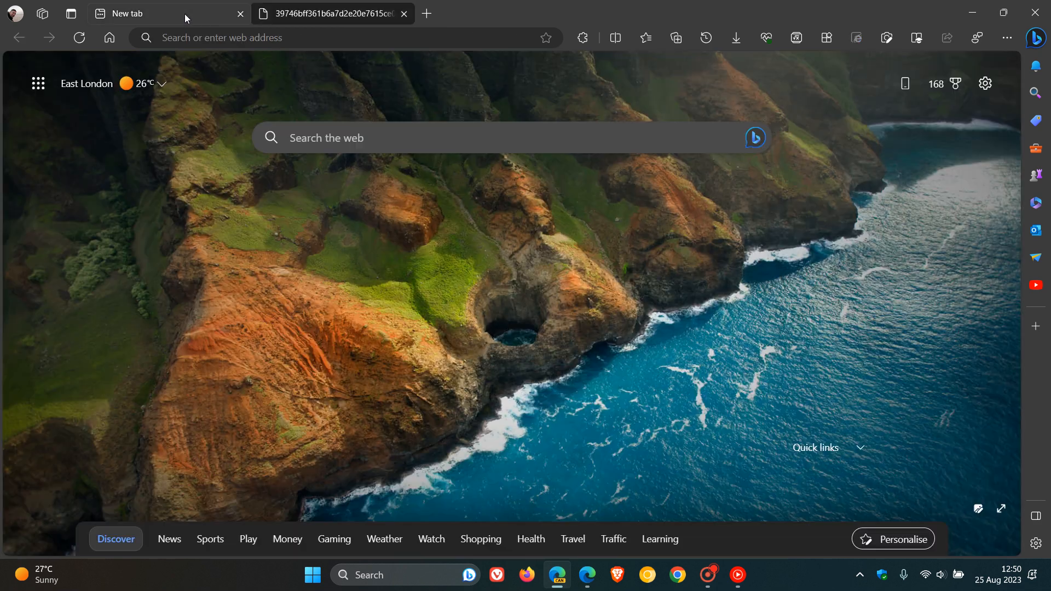
{"action": "mouse_move", "coordinate": [618, 300]}
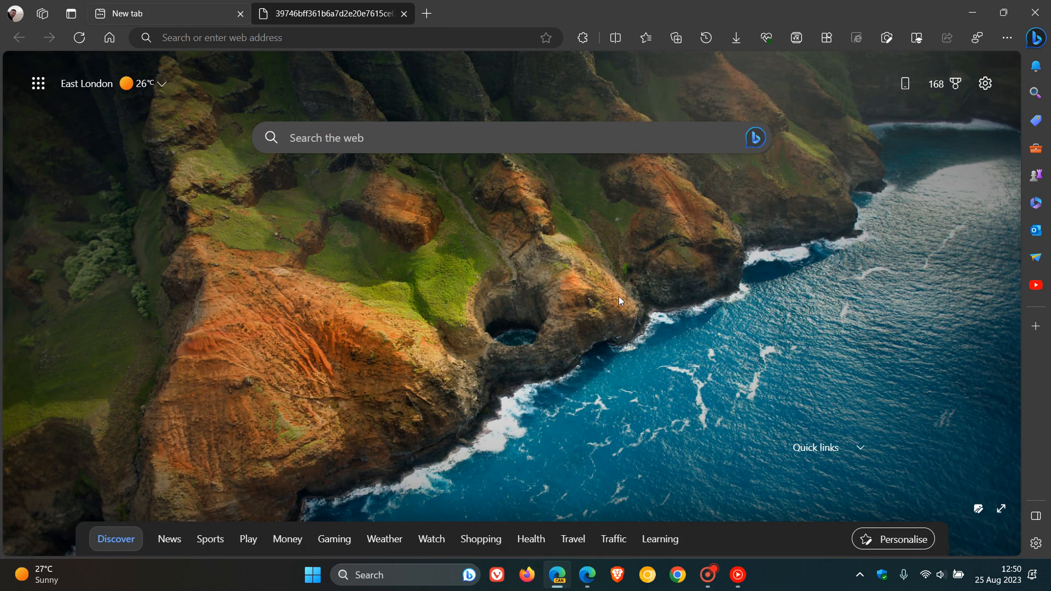